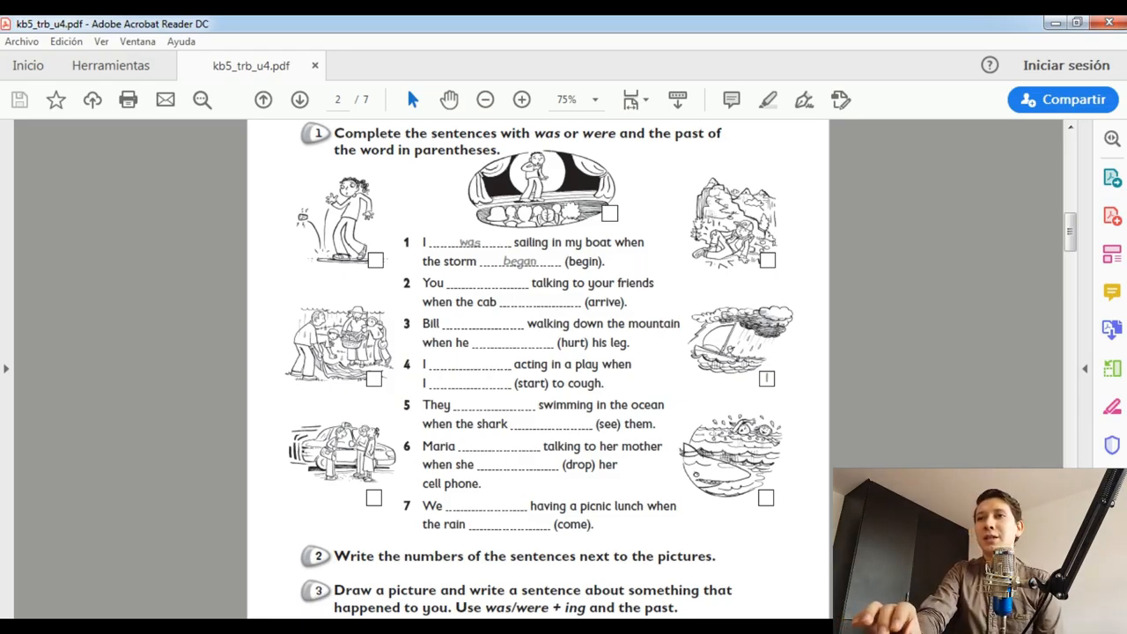
Step: Add a sticky note on sentence 2's first blank with the answer WERE
double_click(532, 243)
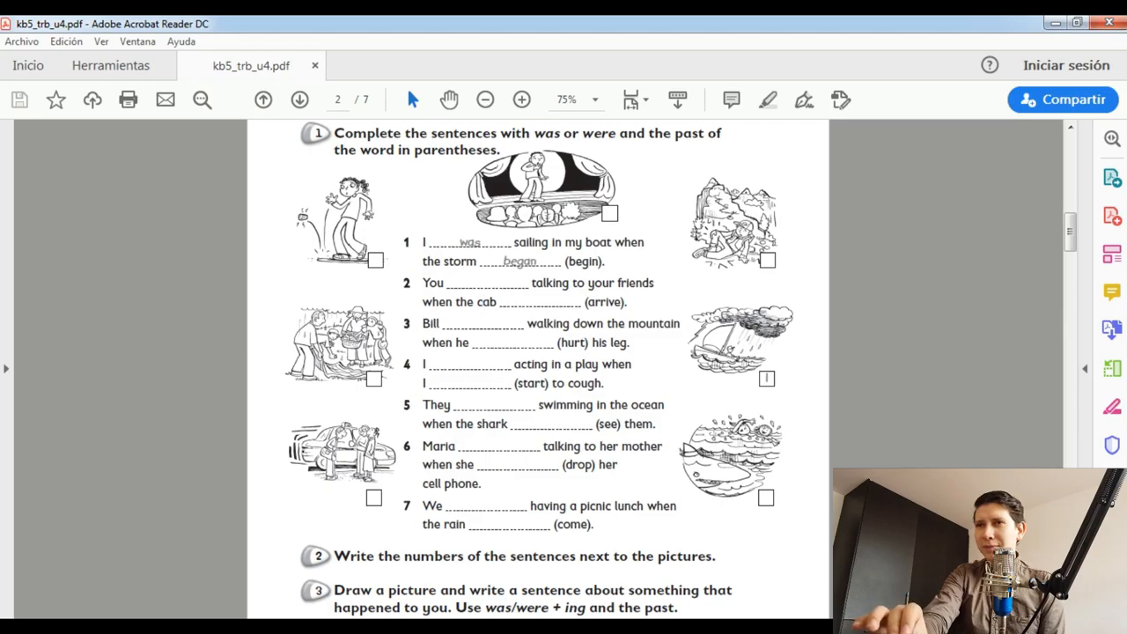
scroll("down", 3)
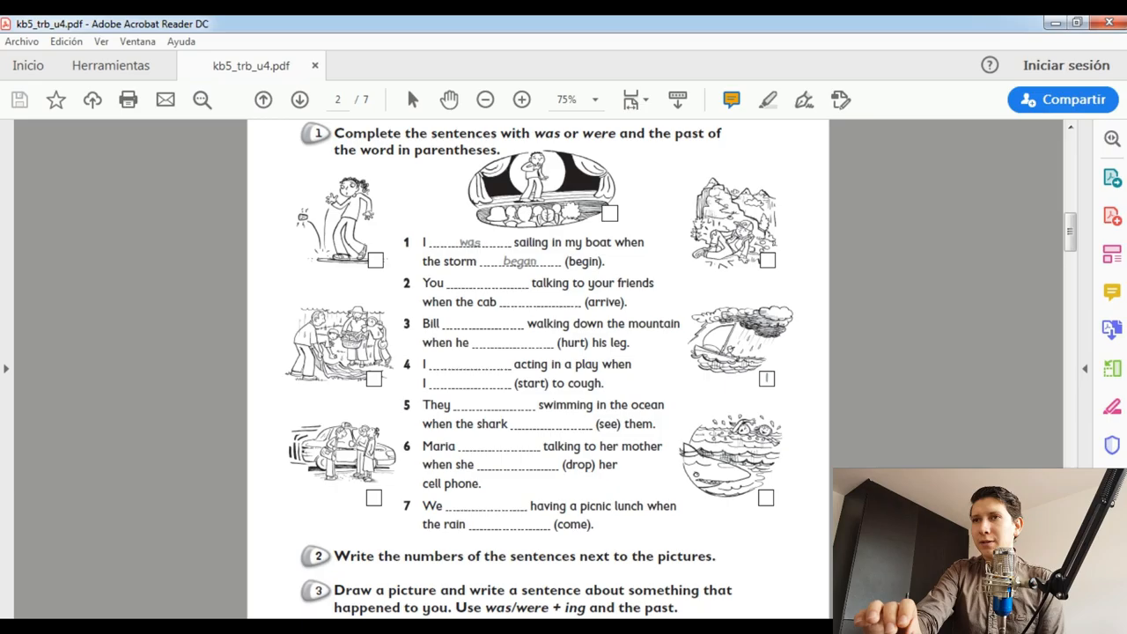
left_click(497, 280)
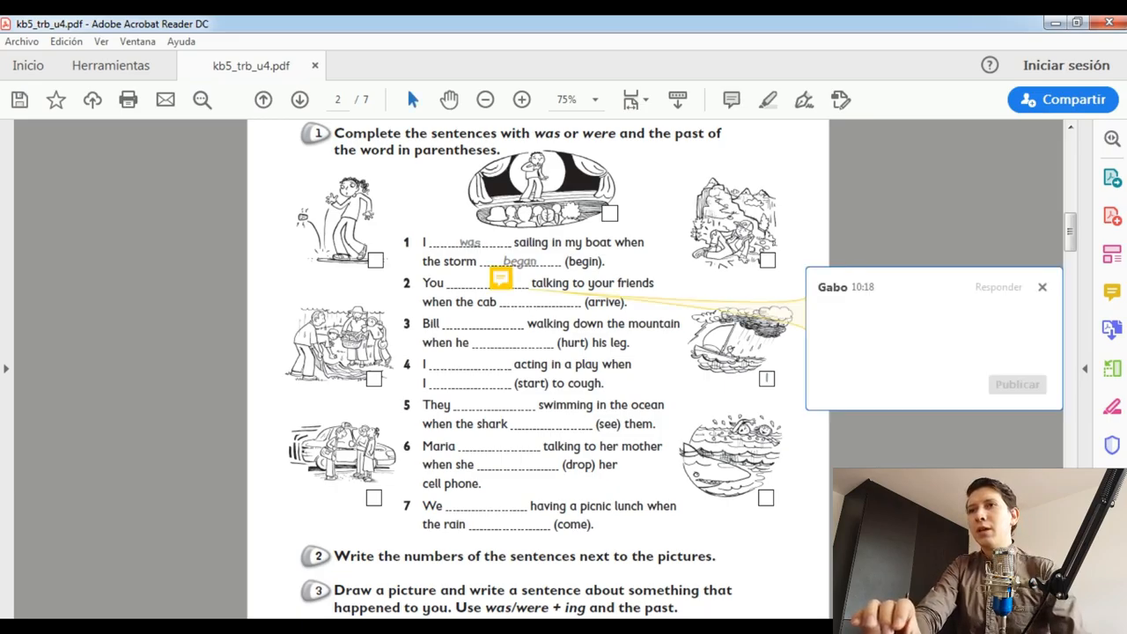
type("WER")
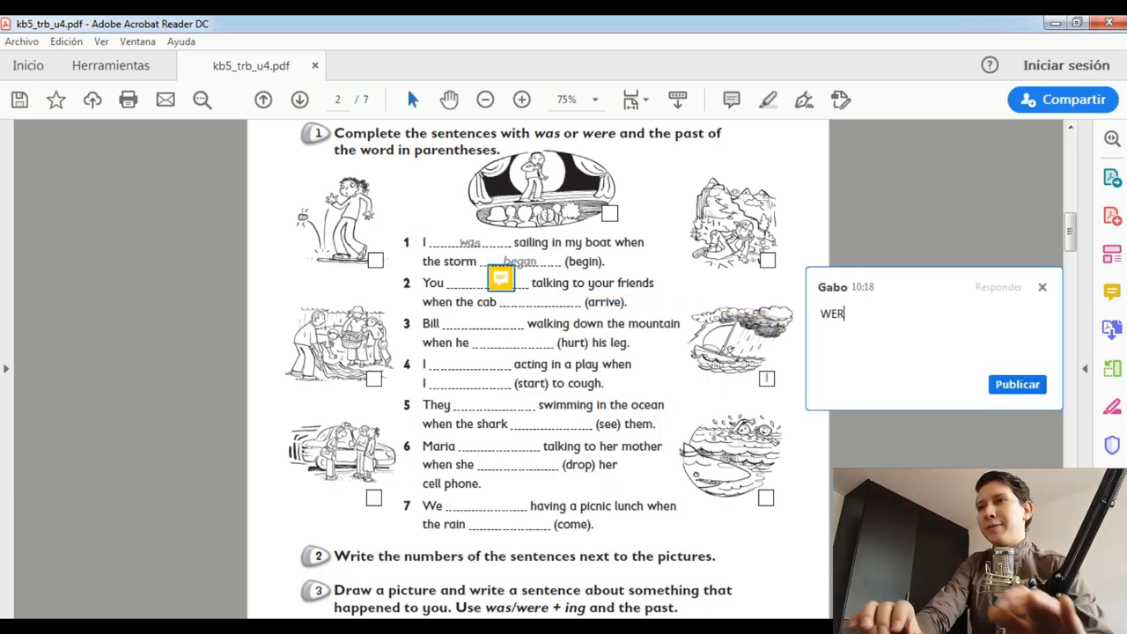
type("E")
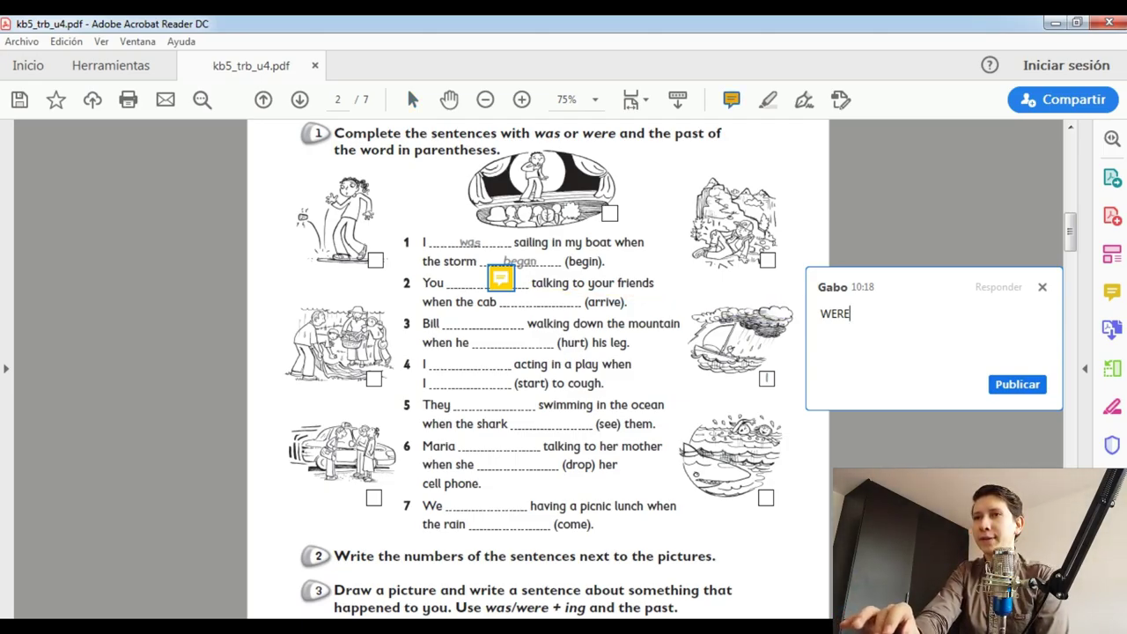
Step: Add a sticky note on sentence 2's (arrive) blank answering 'arrive' and post it
left_click(1018, 384)
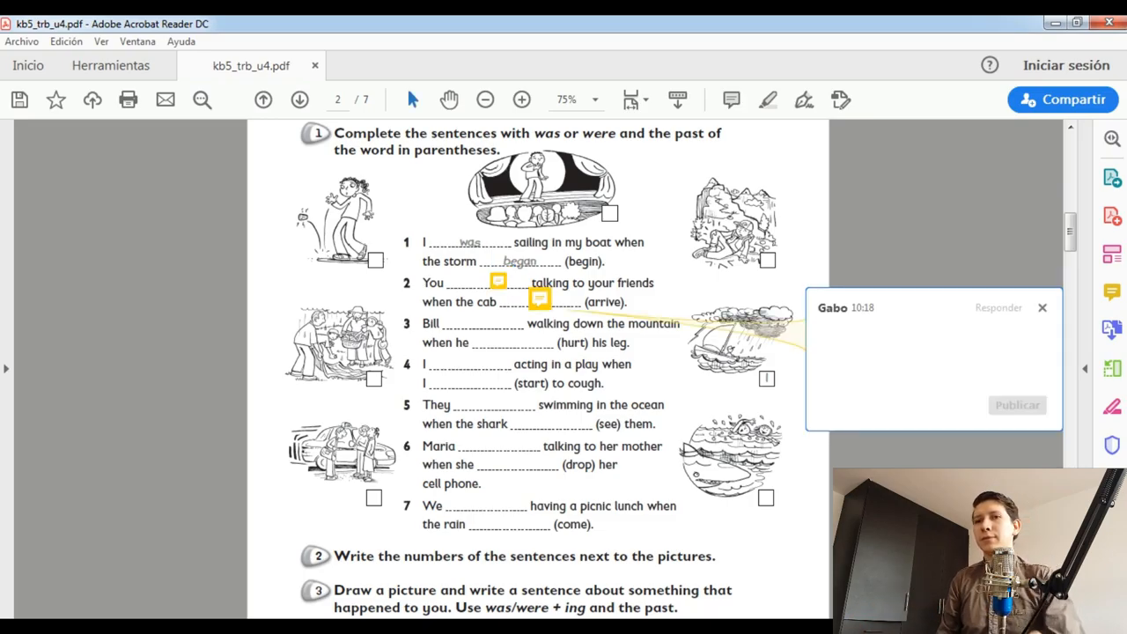
type("arrive")
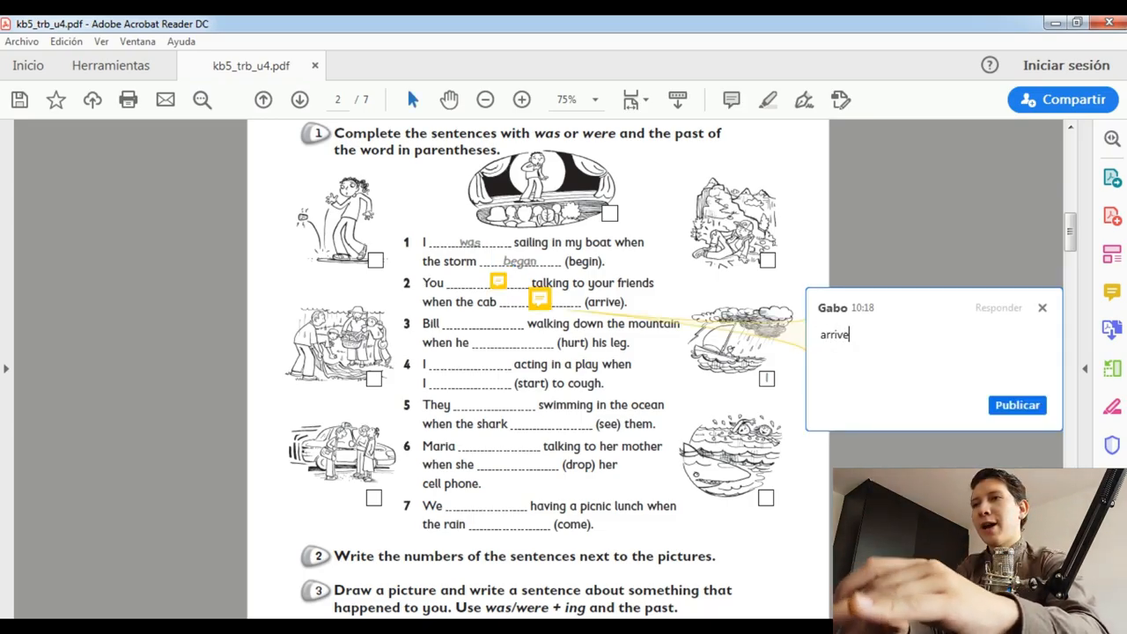
left_click(1018, 406)
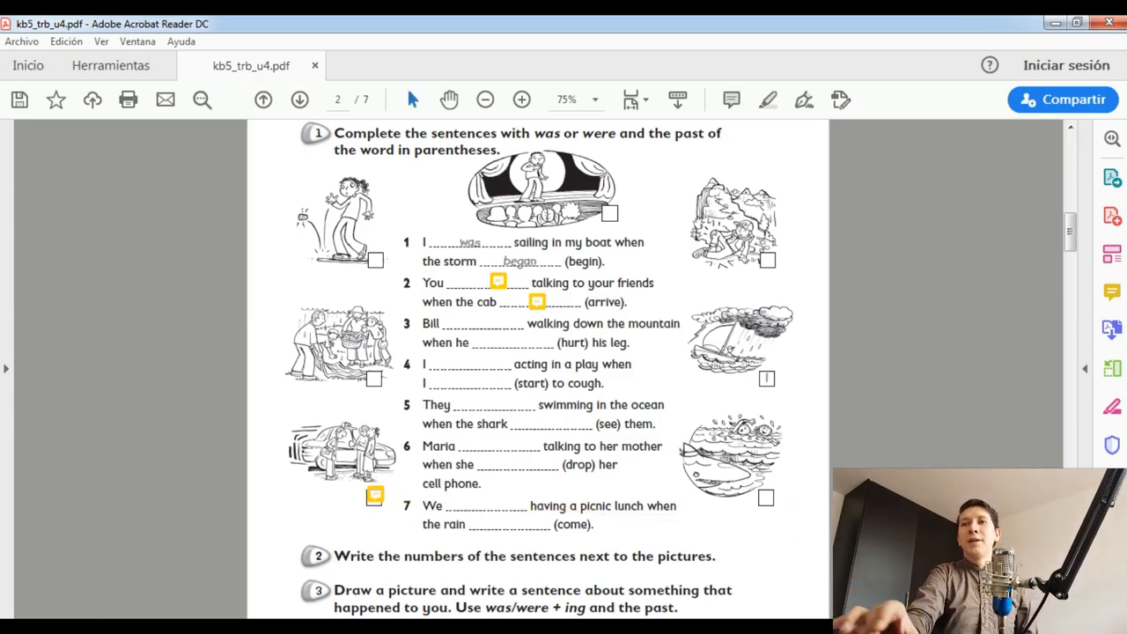
Step: Scroll down page 37 to the picture-numbering and drawing exercises at the bottom
scroll("down", 3)
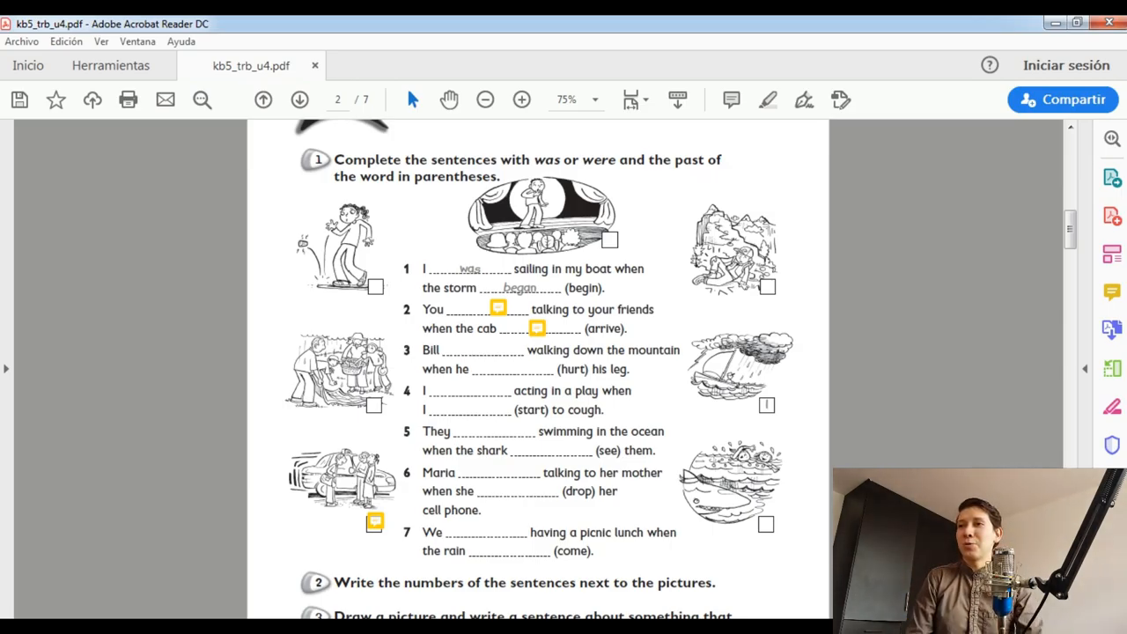
scroll("down", 3)
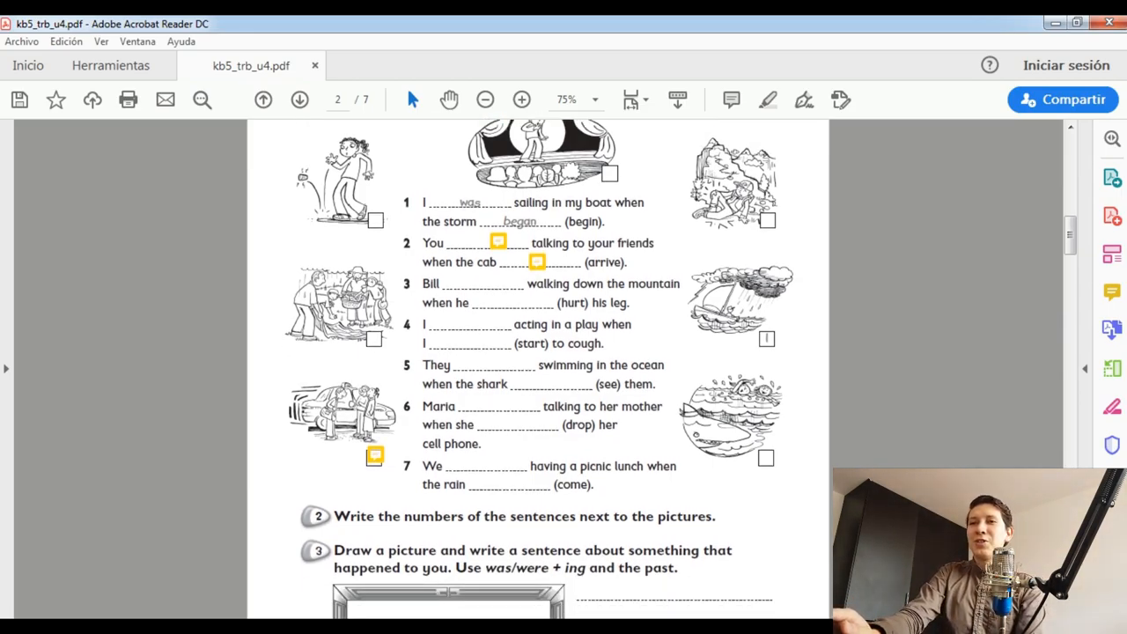
scroll("down", 3)
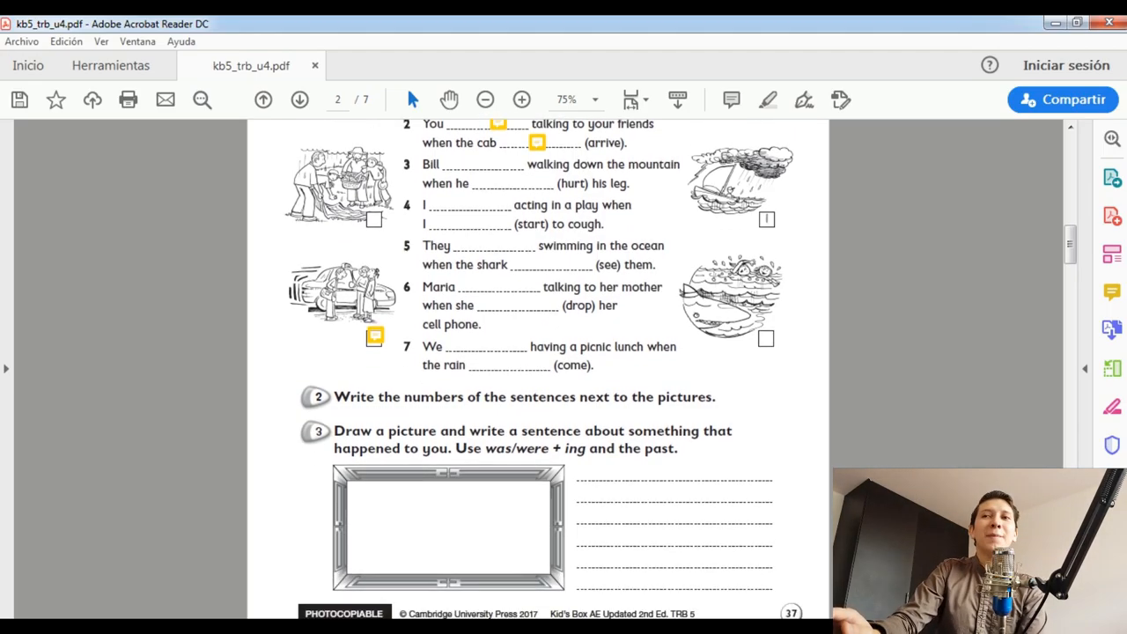
scroll("down", 3)
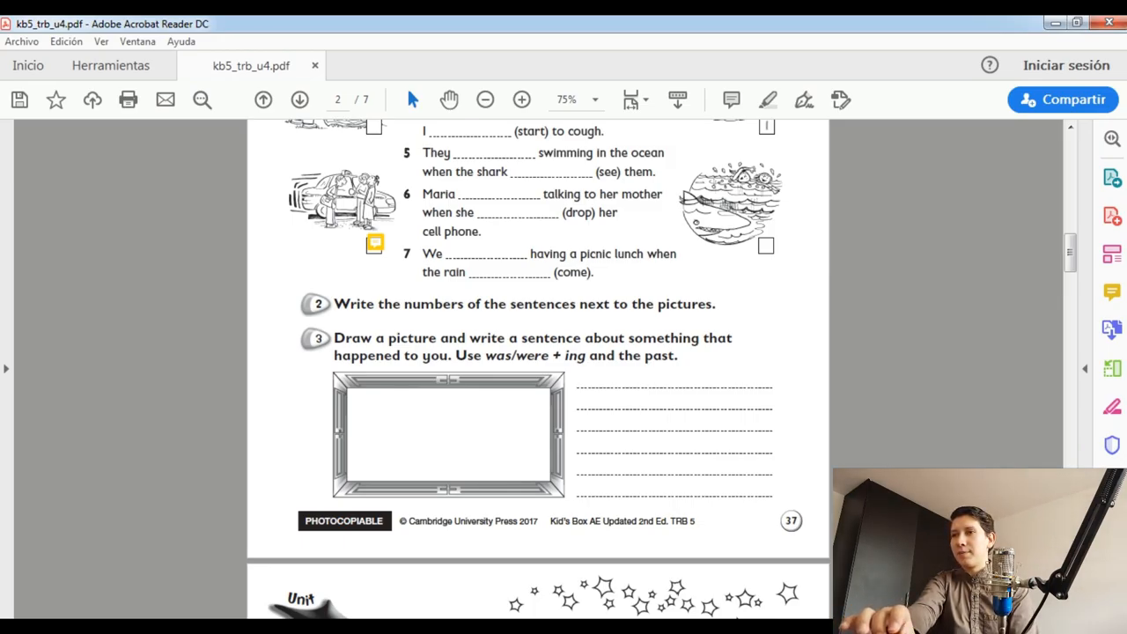
scroll("down", 3)
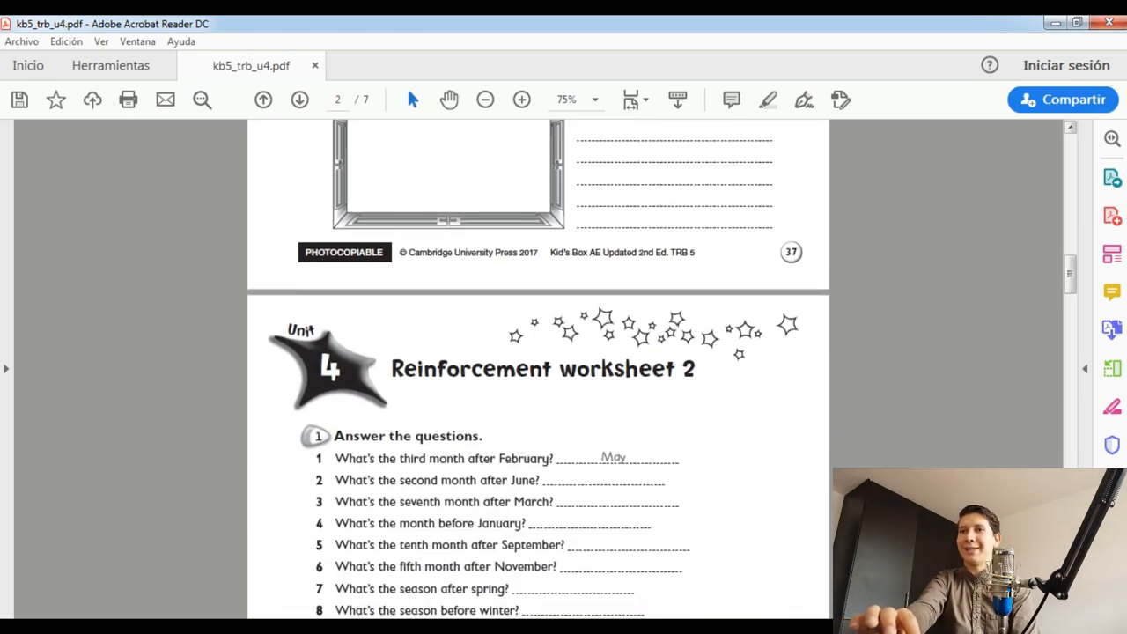
scroll("down", 3)
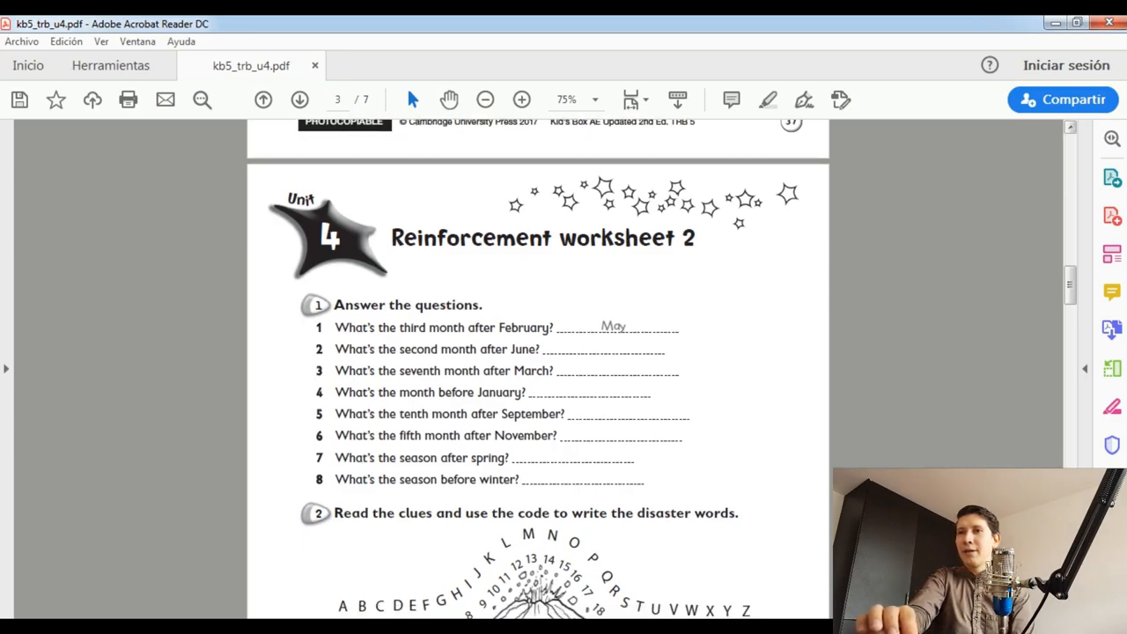
scroll("down", 3)
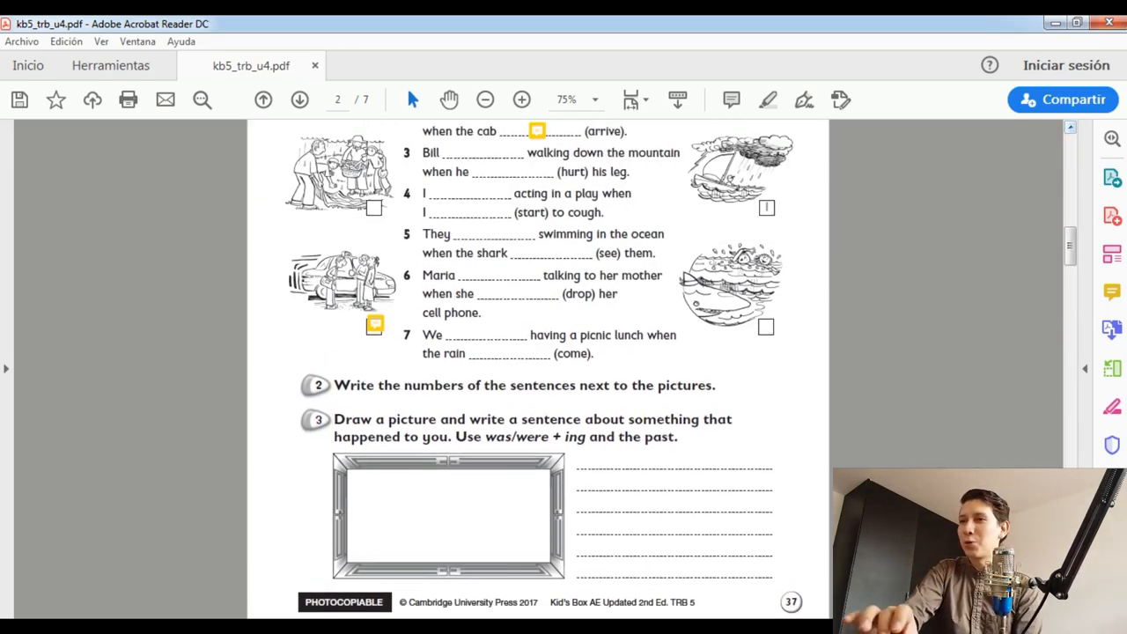
scroll("down", 3)
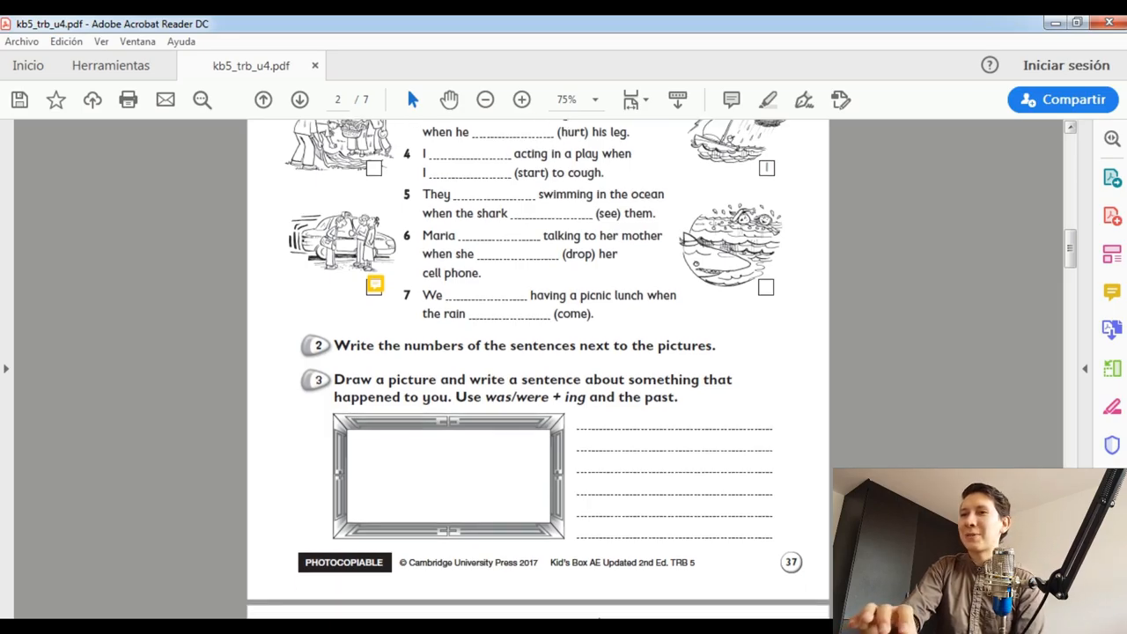